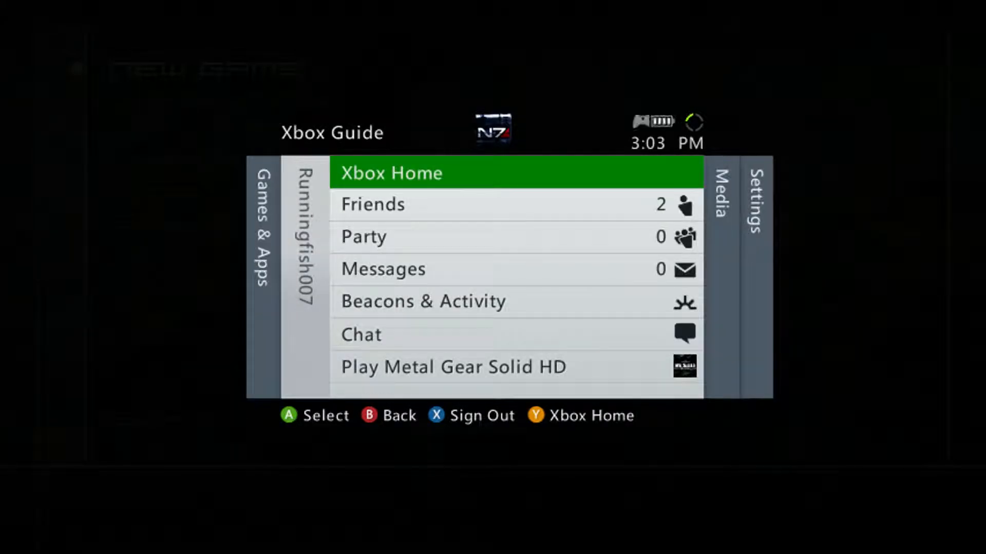
- Leave the Xbox Guide and load the Plant Cleared save in the Dog Tag Viewer
{"action": "key", "text": "Down"}
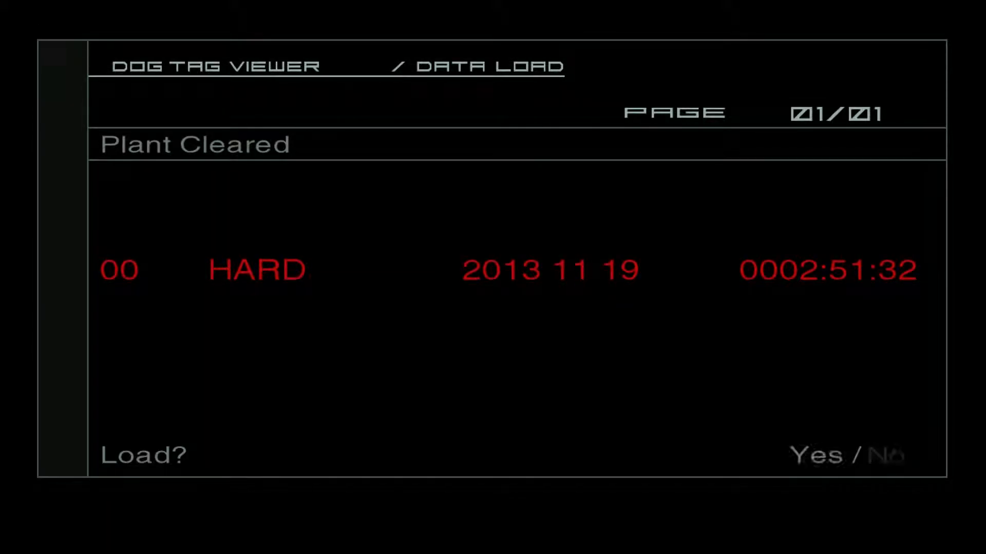
{"action": "left_click", "coordinate": [812, 456]}
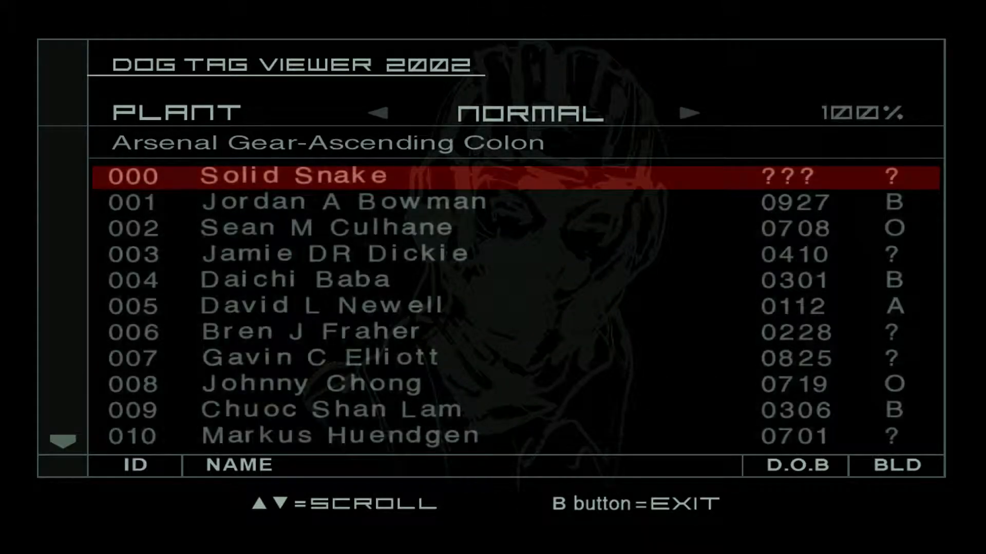
- Switch the Plant dog tag list to Extreme, scroll the empty list, then back out
{"action": "left_click", "coordinate": [690, 114]}
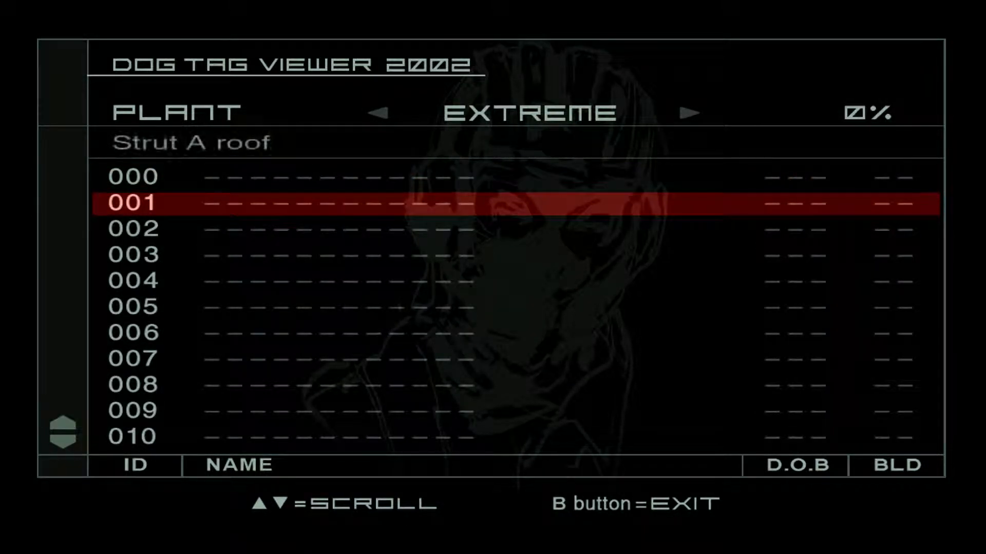
{"action": "scroll", "scroll_direction": "down", "scroll_amount": 3}
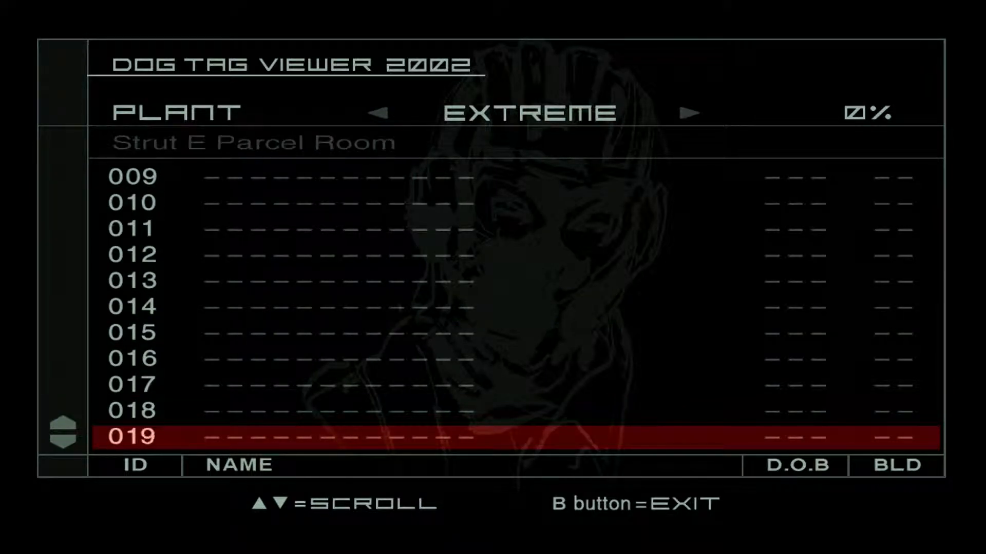
{"action": "key", "text": "b"}
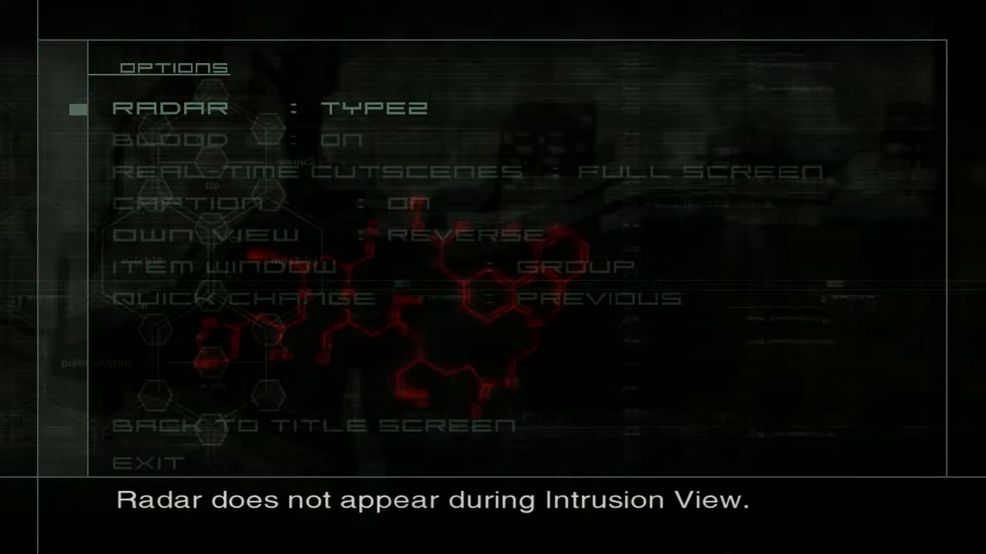
- Change Radar from Type 2 to Type 1 and exit Options to gameplay
{"action": "key", "text": "down"}
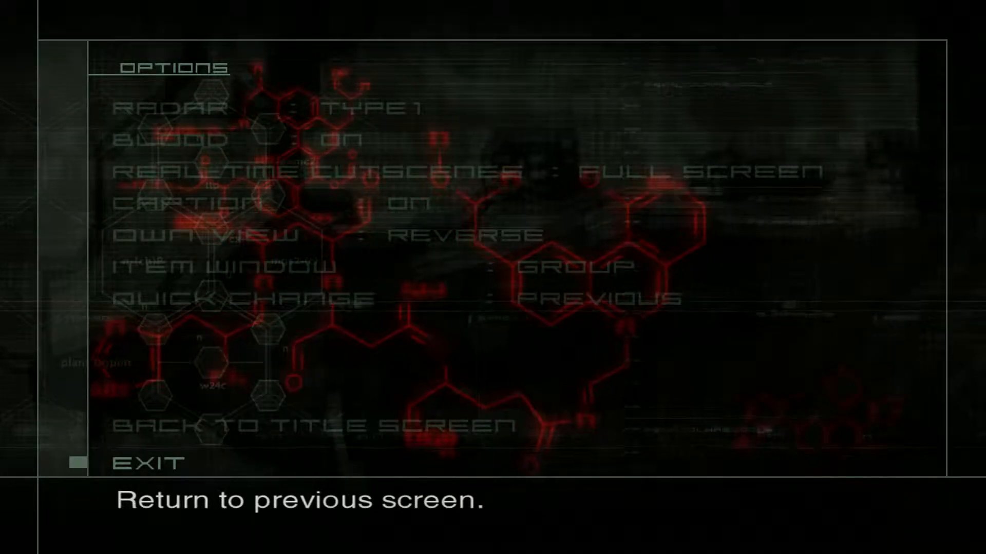
{"action": "left_click", "coordinate": [153, 463]}
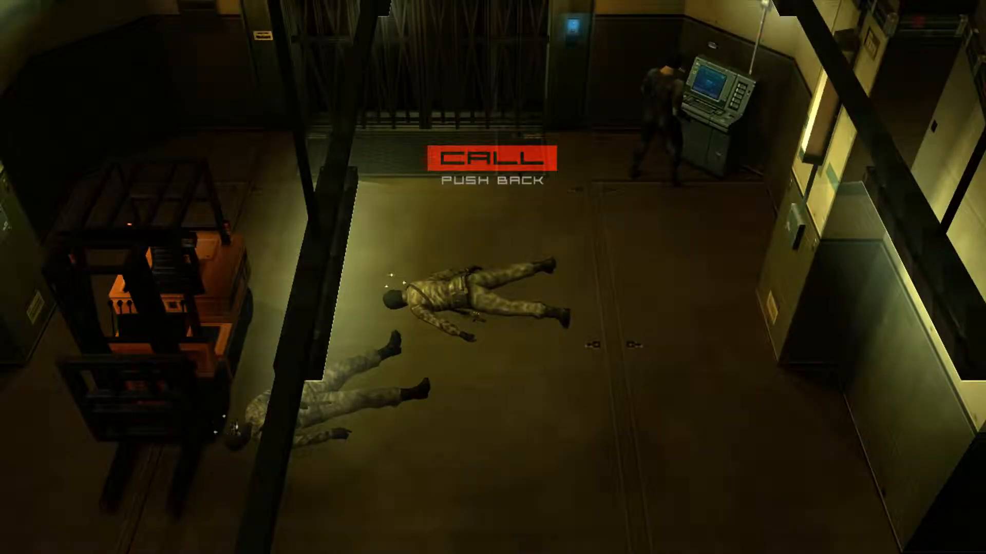